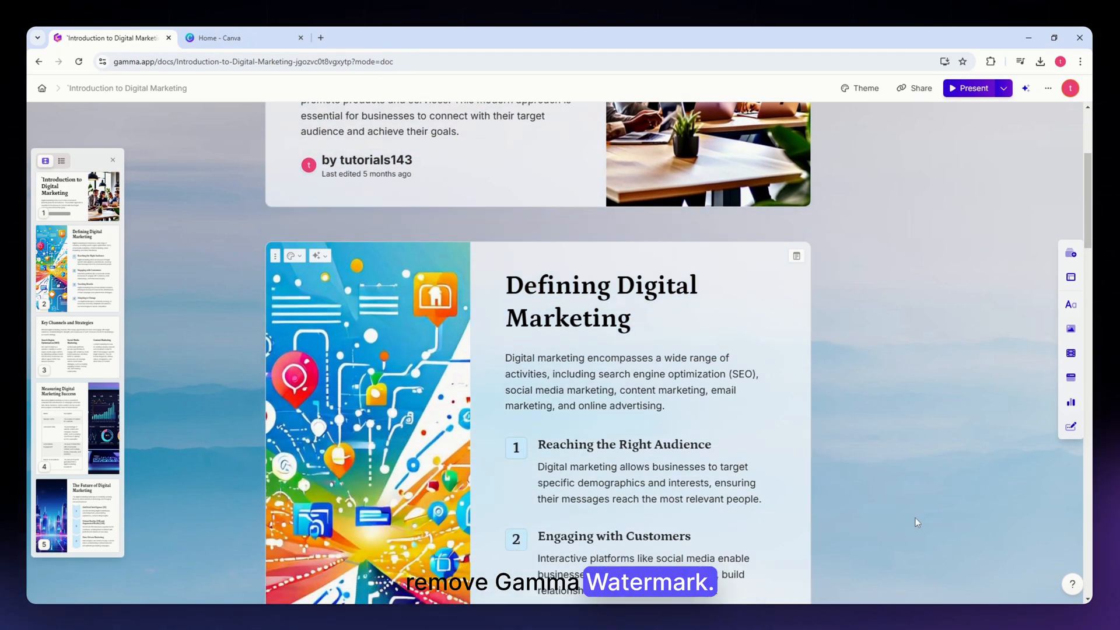
- Scroll through the Introduction to Digital Marketing slides before exporting
{"action": "scroll", "scroll_direction": "up", "scroll_amount": 3}
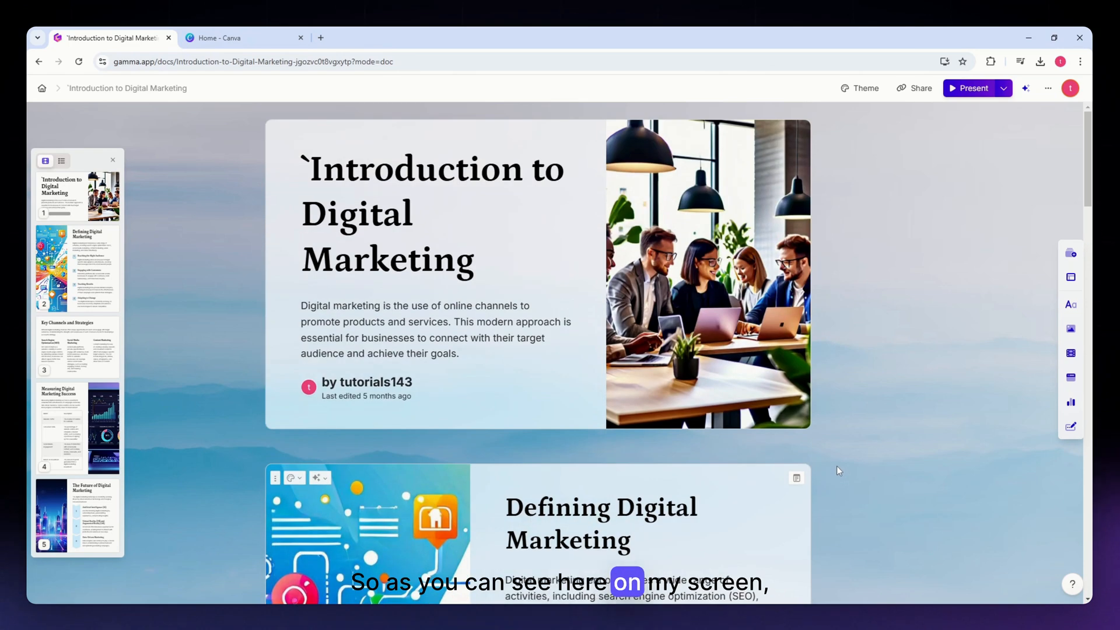
{"action": "scroll", "scroll_direction": "down", "scroll_amount": 3}
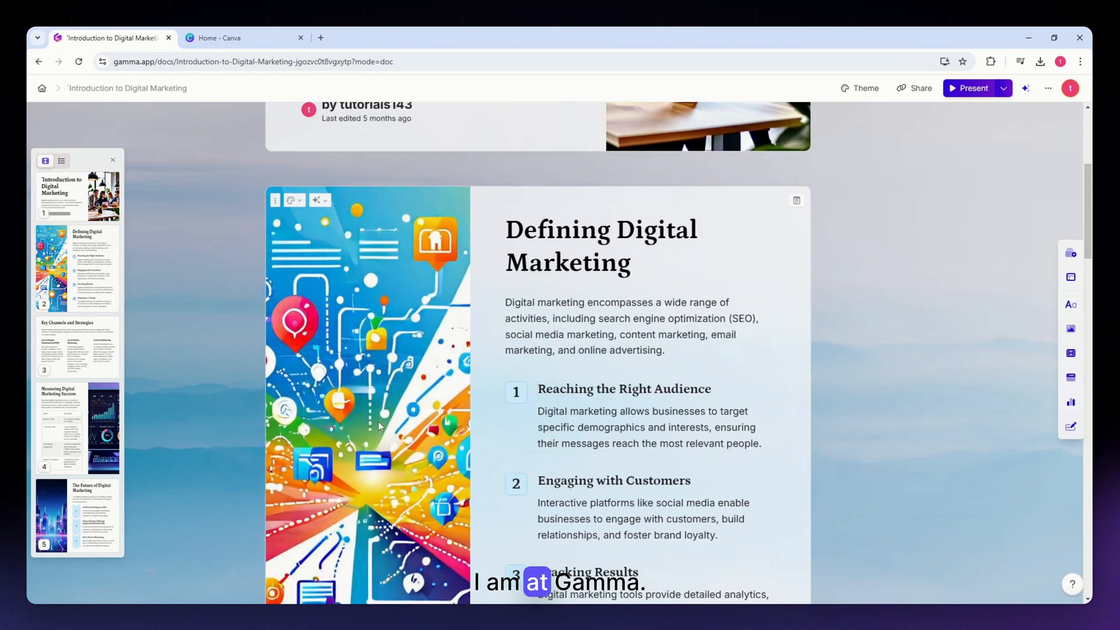
{"action": "mouse_move", "coordinate": [174, 370]}
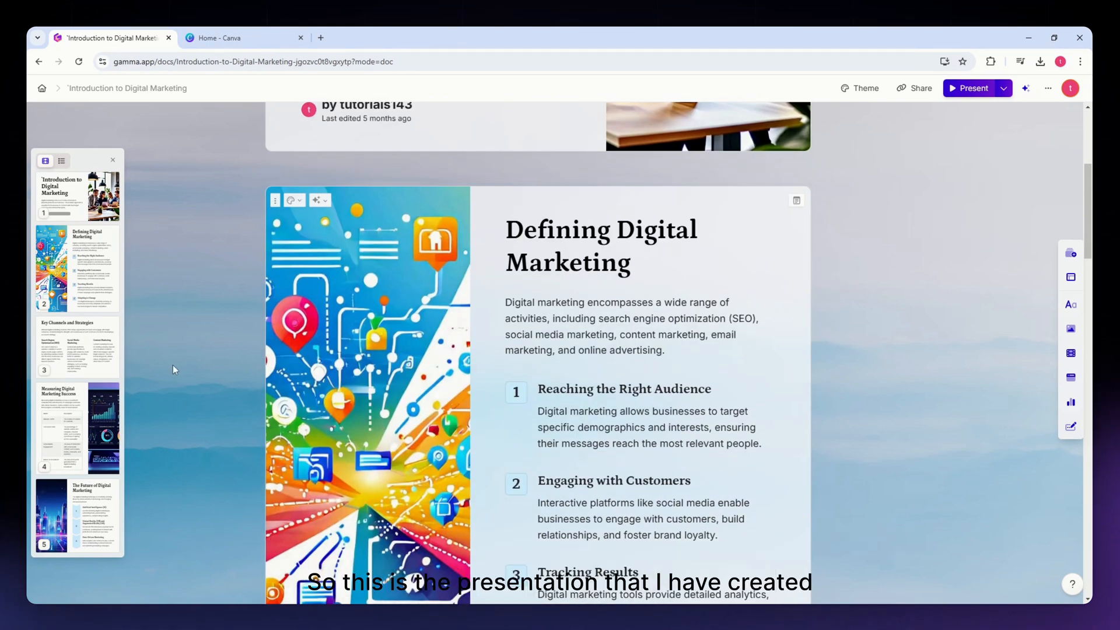
{"action": "scroll", "scroll_direction": "down", "scroll_amount": 3}
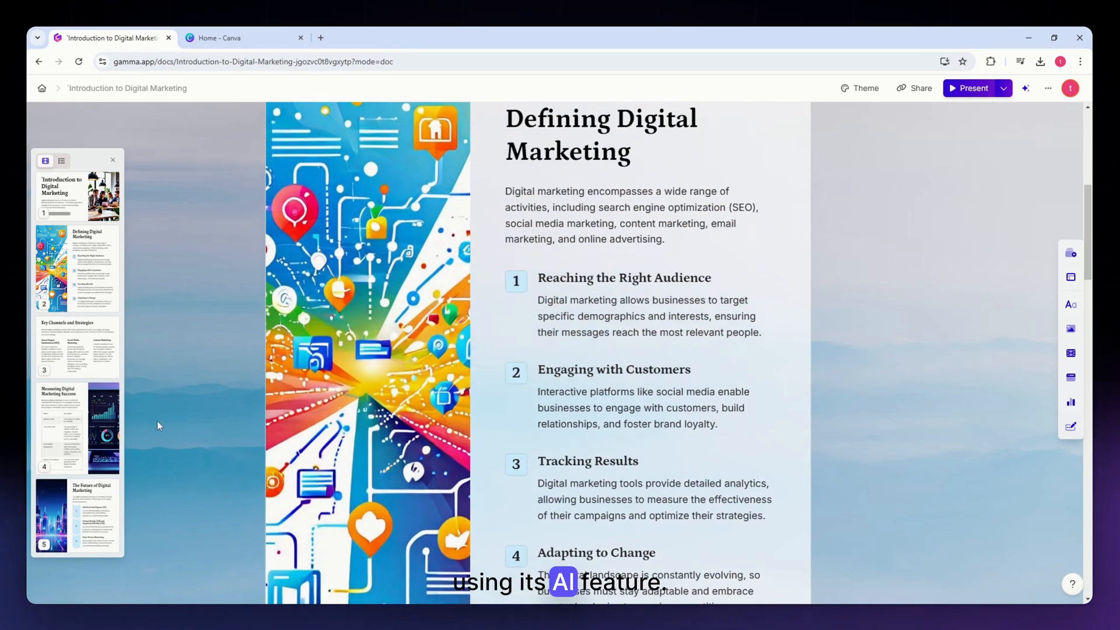
{"action": "mouse_move", "coordinate": [162, 421]}
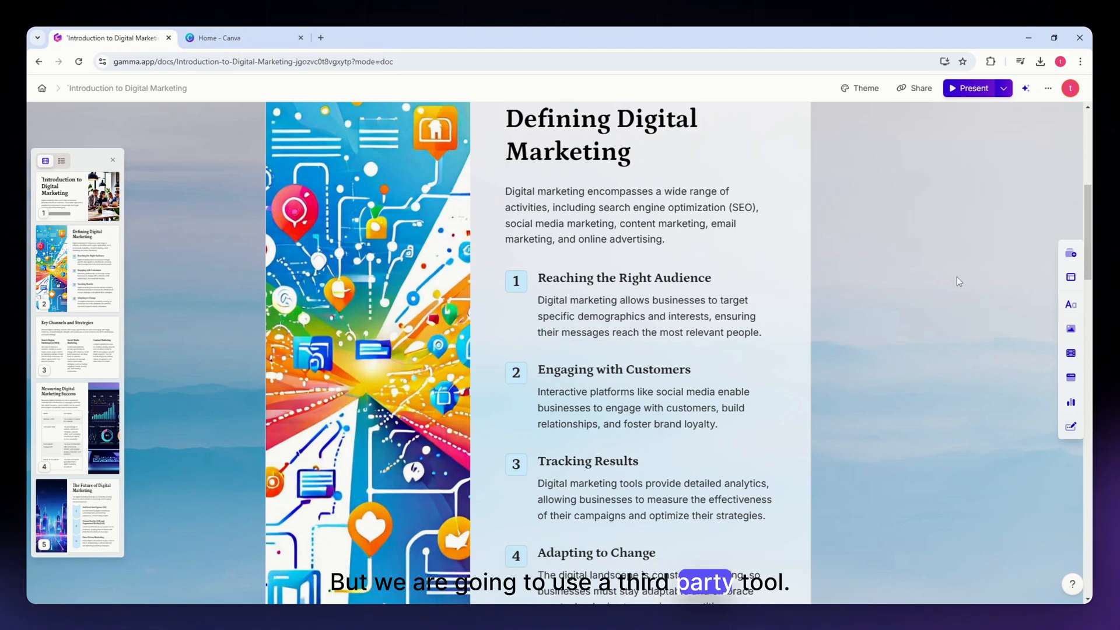
{"action": "scroll", "scroll_direction": "down", "scroll_amount": 3}
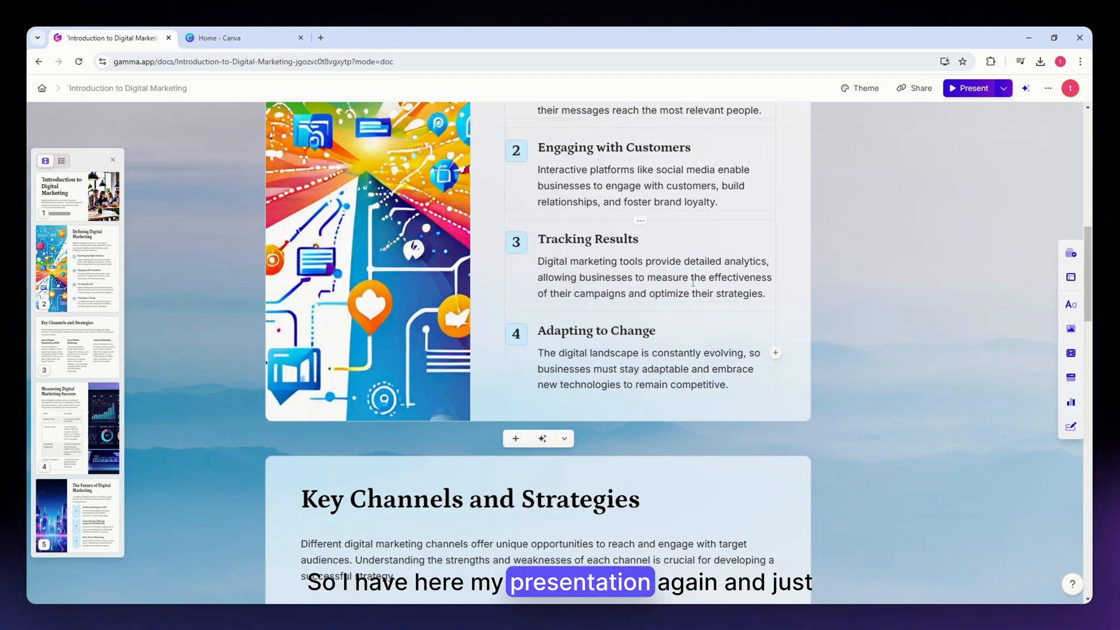
- Show the Share dialog's Export options, pointing out the Plus-only hide-badge toggle
{"action": "left_click", "coordinate": [1004, 89]}
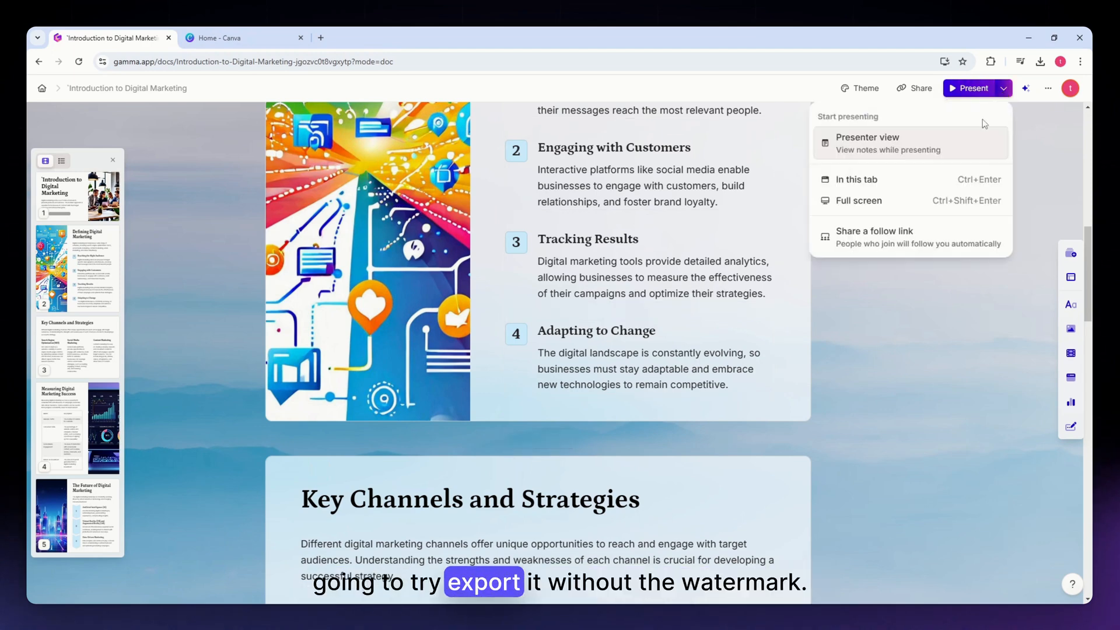
{"action": "left_click", "coordinate": [914, 89]}
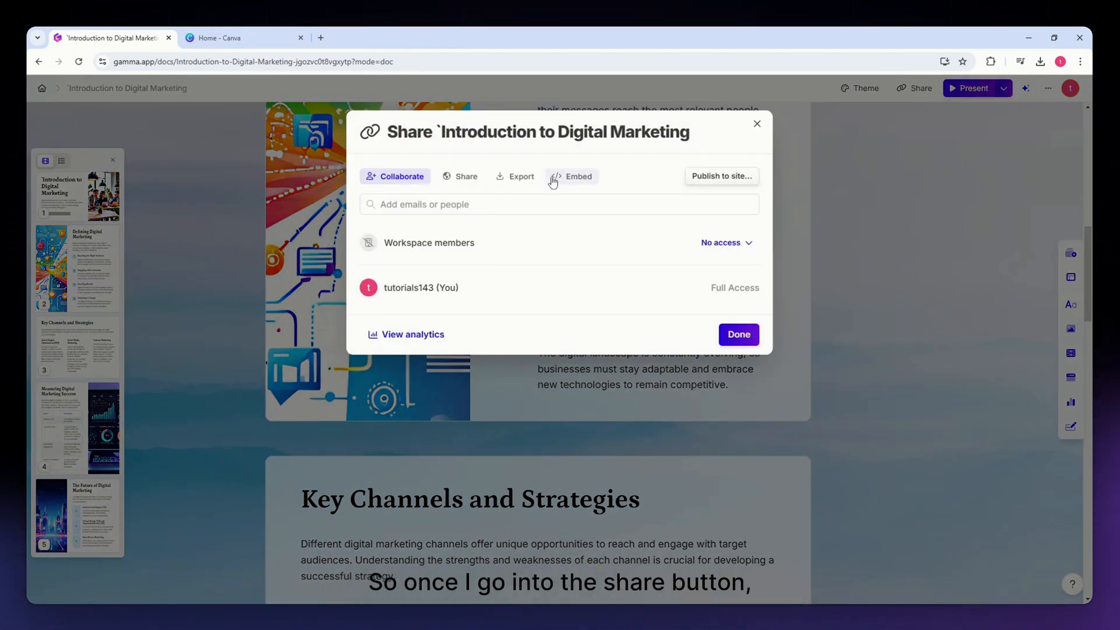
{"action": "left_click", "coordinate": [516, 176]}
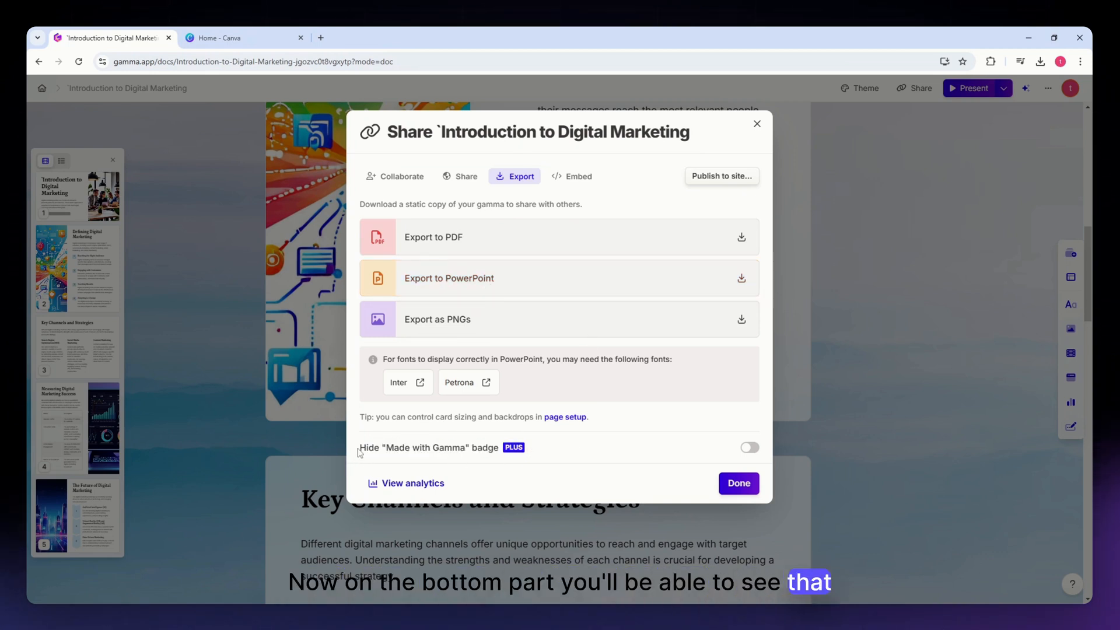
{"action": "double_click", "coordinate": [414, 448]}
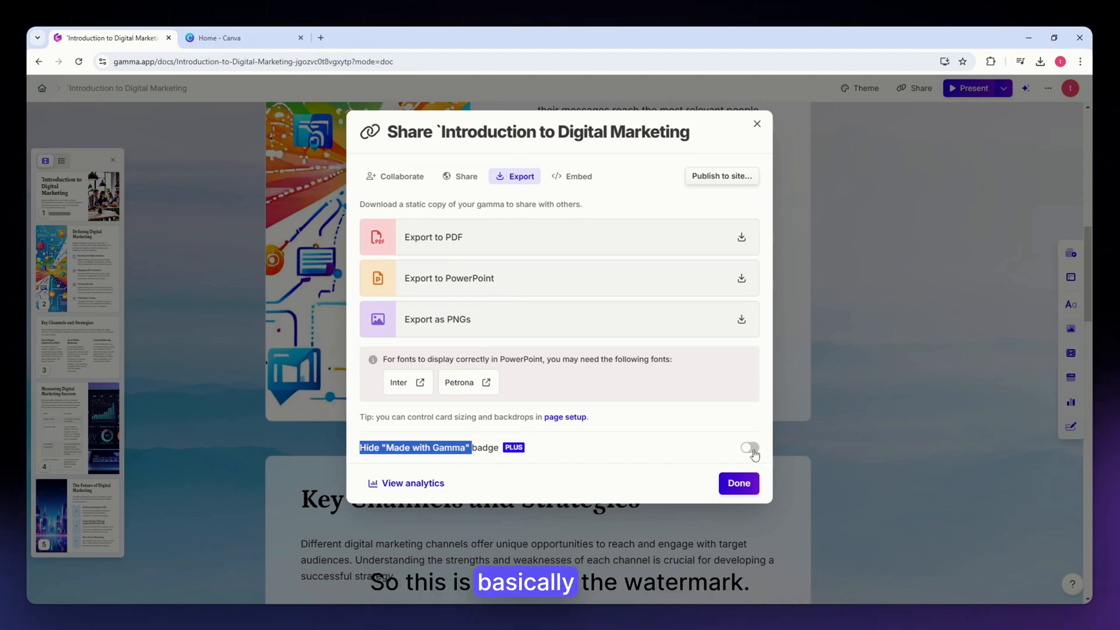
{"action": "left_click", "coordinate": [749, 448]}
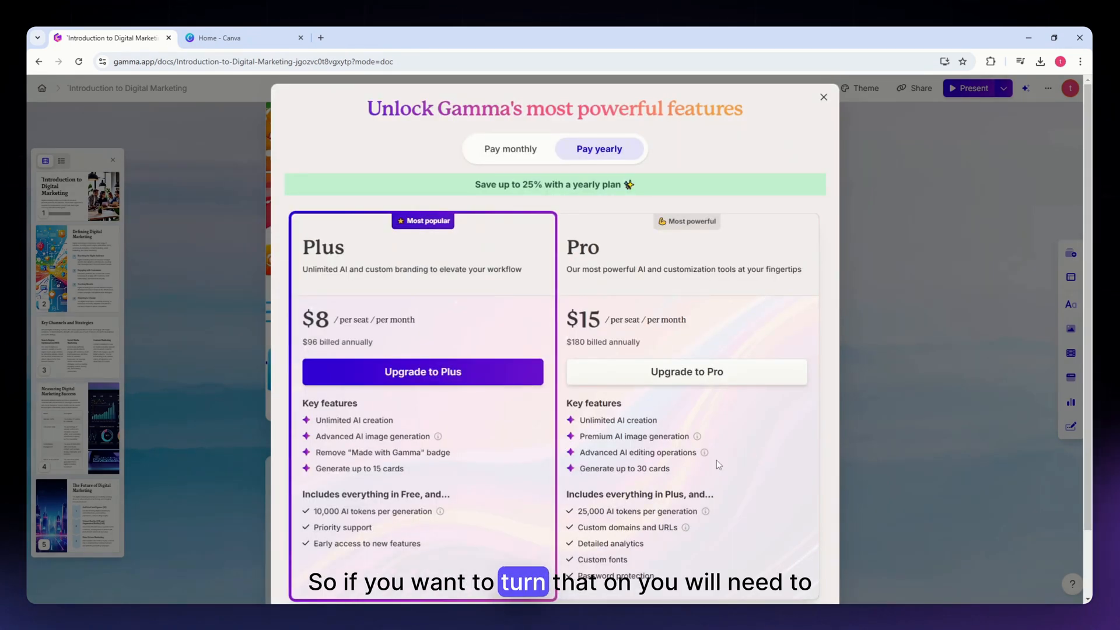
{"action": "scroll", "scroll_direction": "down", "scroll_amount": 3}
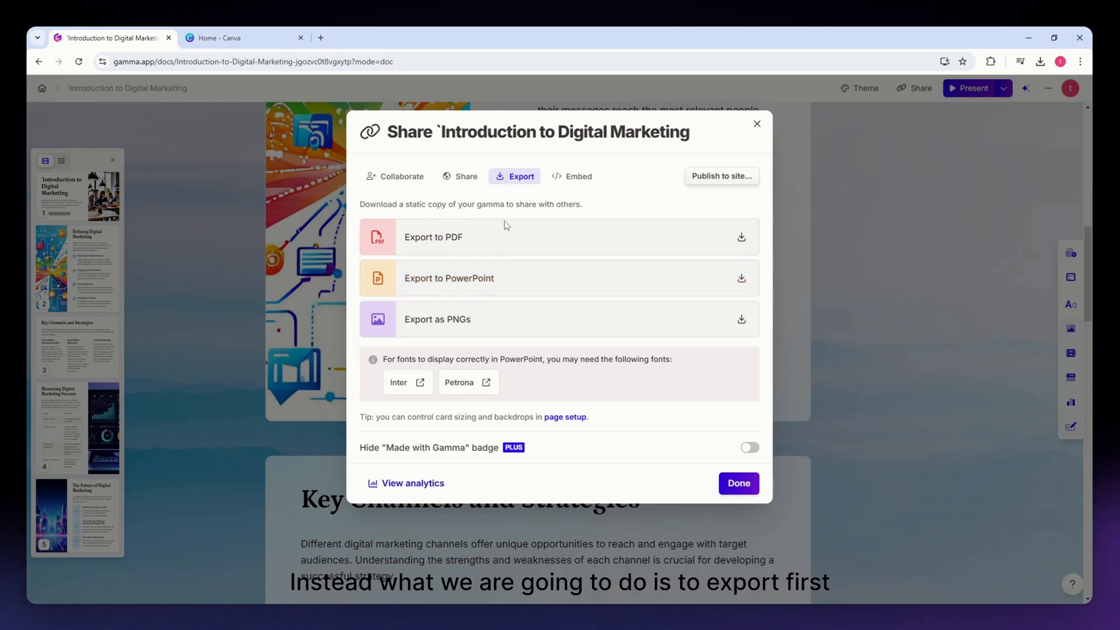
{"action": "mouse_move", "coordinate": [485, 291]}
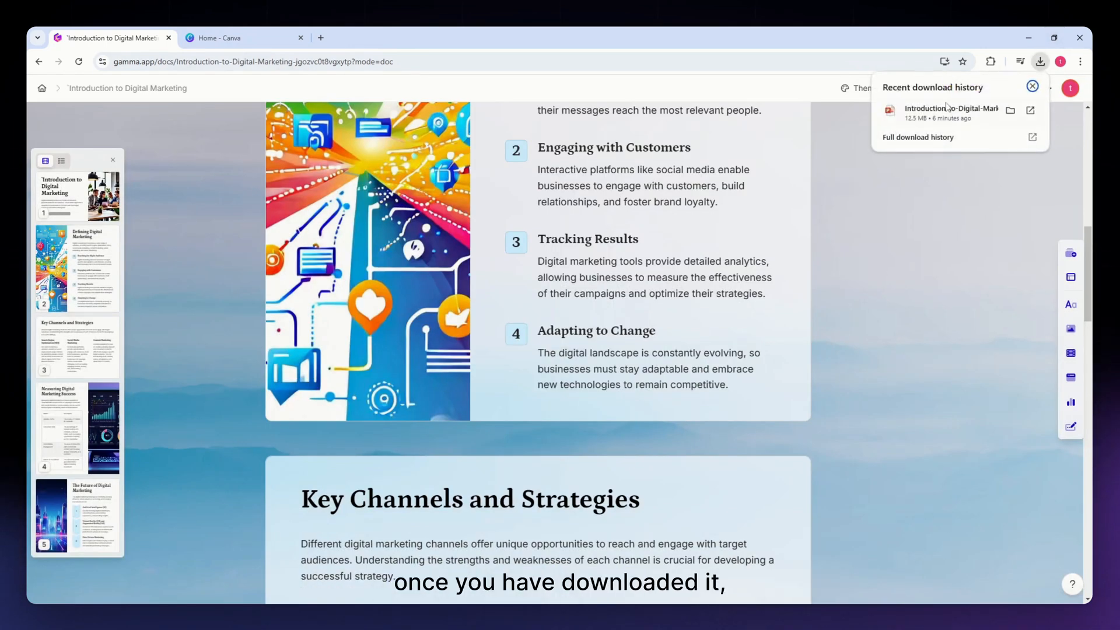
- Switch from Gamma's download to the Canva home page
{"action": "left_click", "coordinate": [228, 38]}
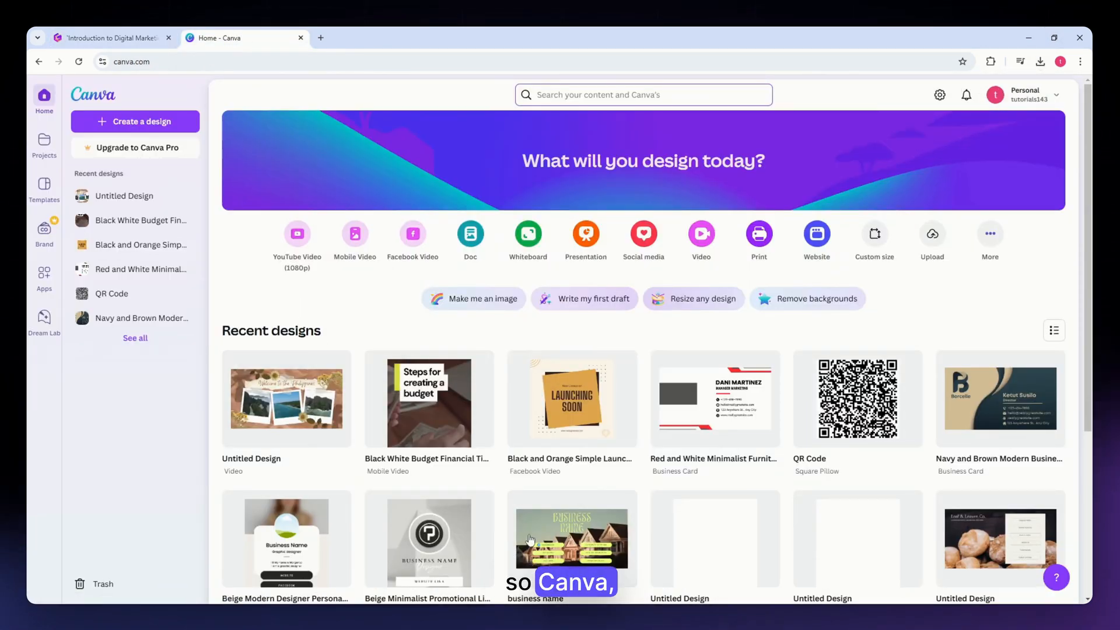
{"action": "scroll", "scroll_direction": "down", "scroll_amount": 3}
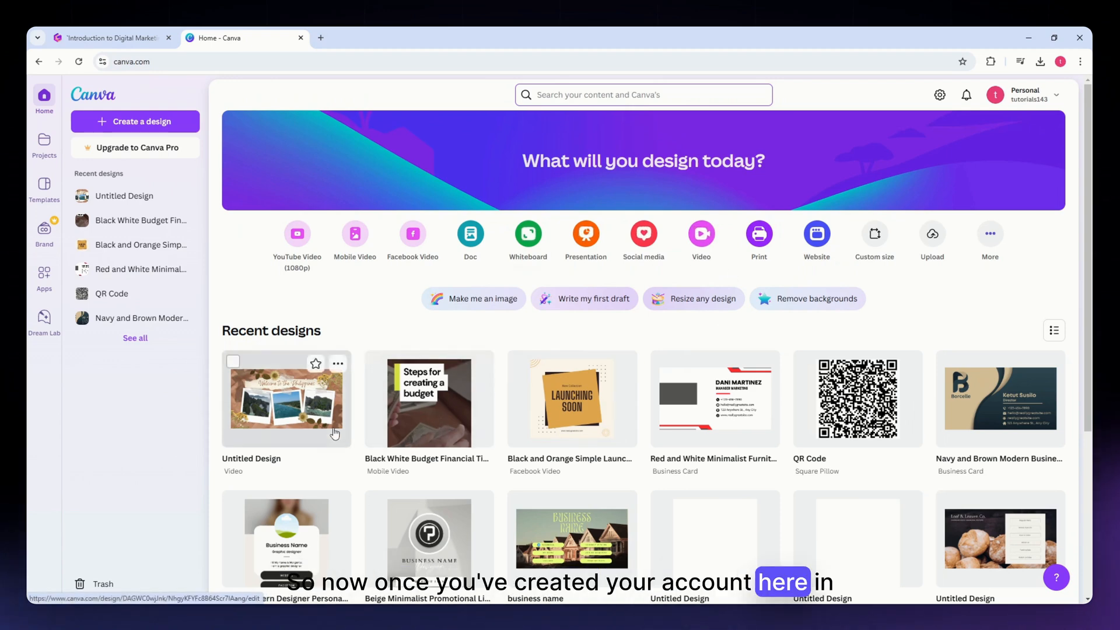
- Start a new Canva design by uploading the downloaded Introduction-to-Digital-Marketing.pptx
{"action": "left_click", "coordinate": [135, 122]}
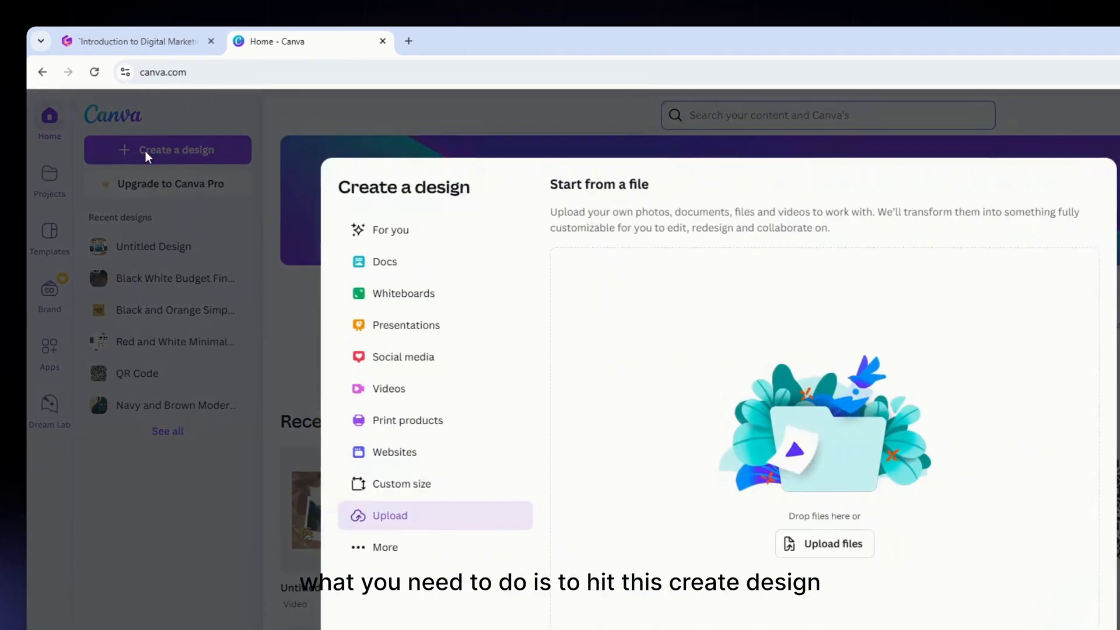
{"action": "mouse_move", "coordinate": [417, 462]}
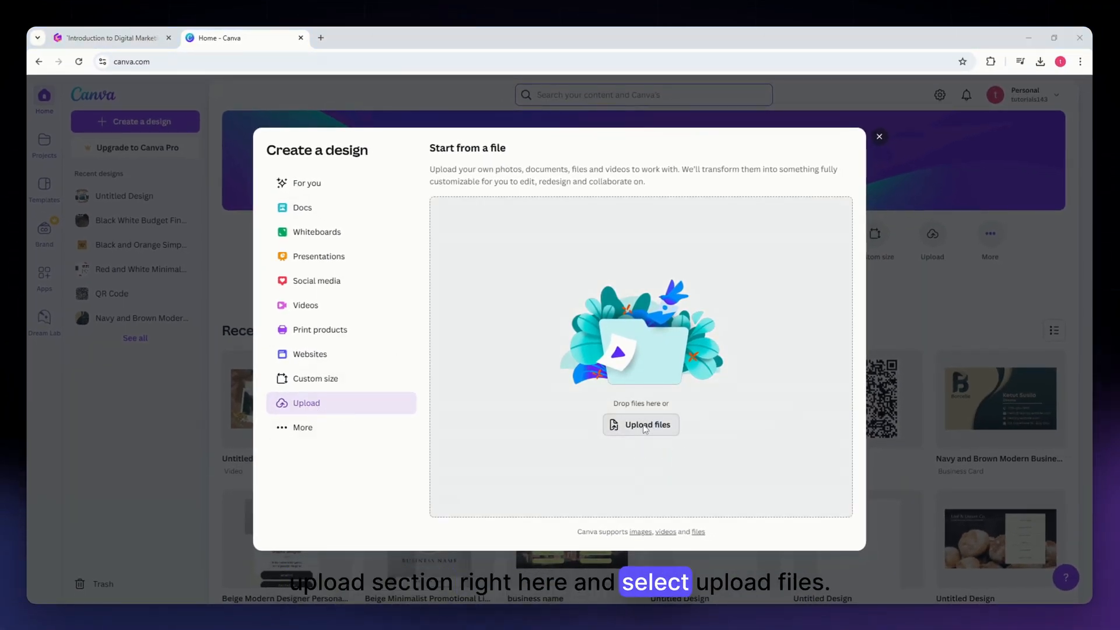
{"action": "left_click", "coordinate": [641, 425]}
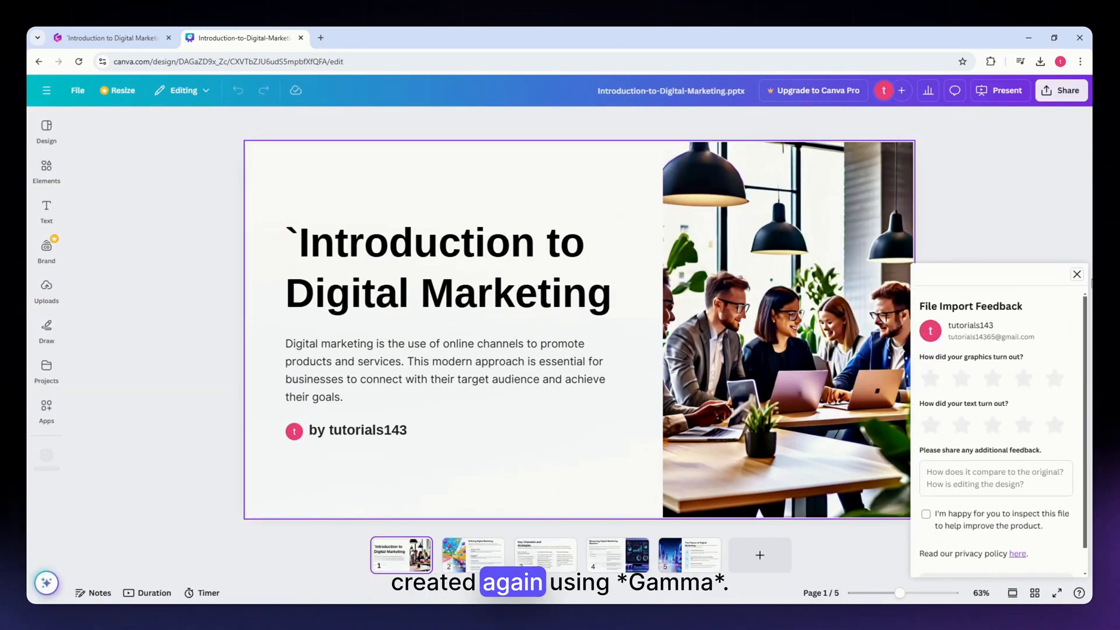
- Select the 'Made with Gamma' badges on pages 2 and 3 for removal
{"action": "left_click", "coordinate": [474, 555]}
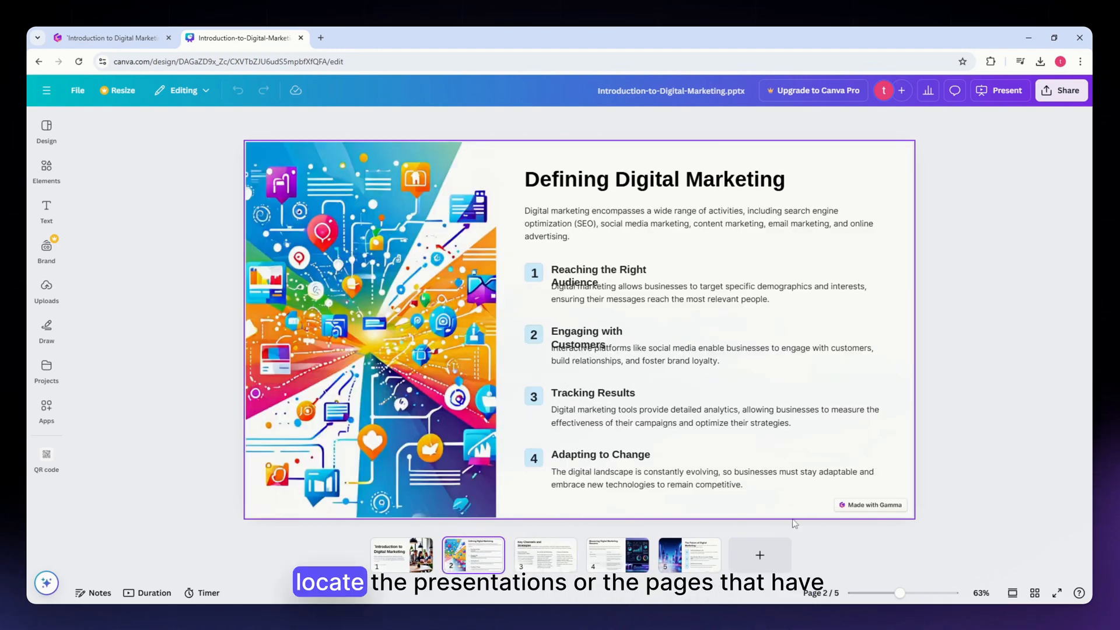
{"action": "left_click", "coordinate": [870, 504]}
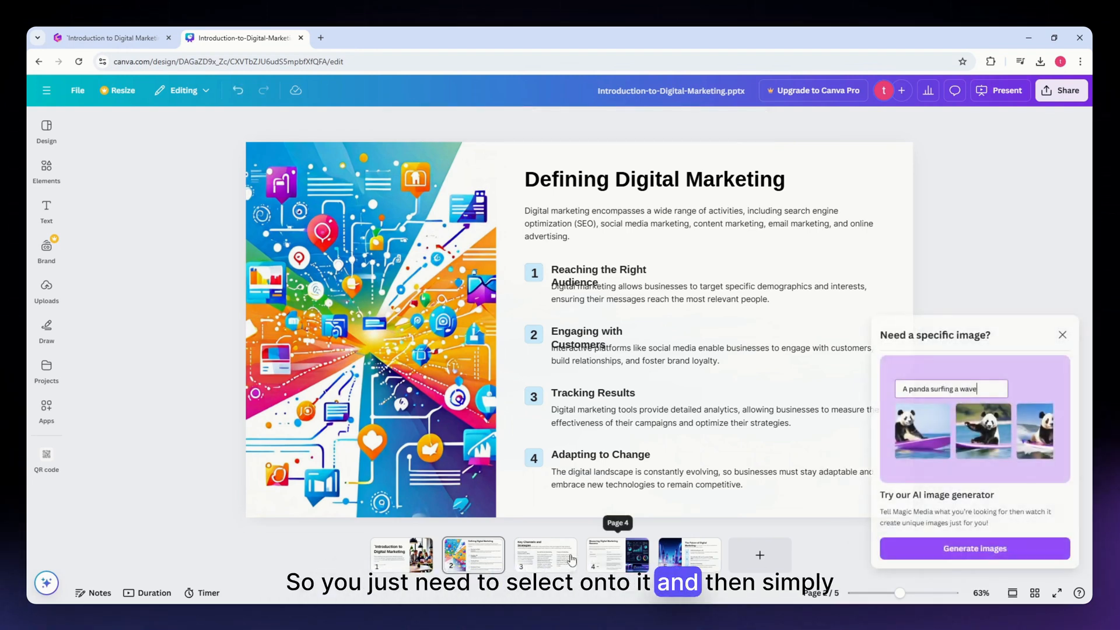
{"action": "left_click", "coordinate": [544, 555]}
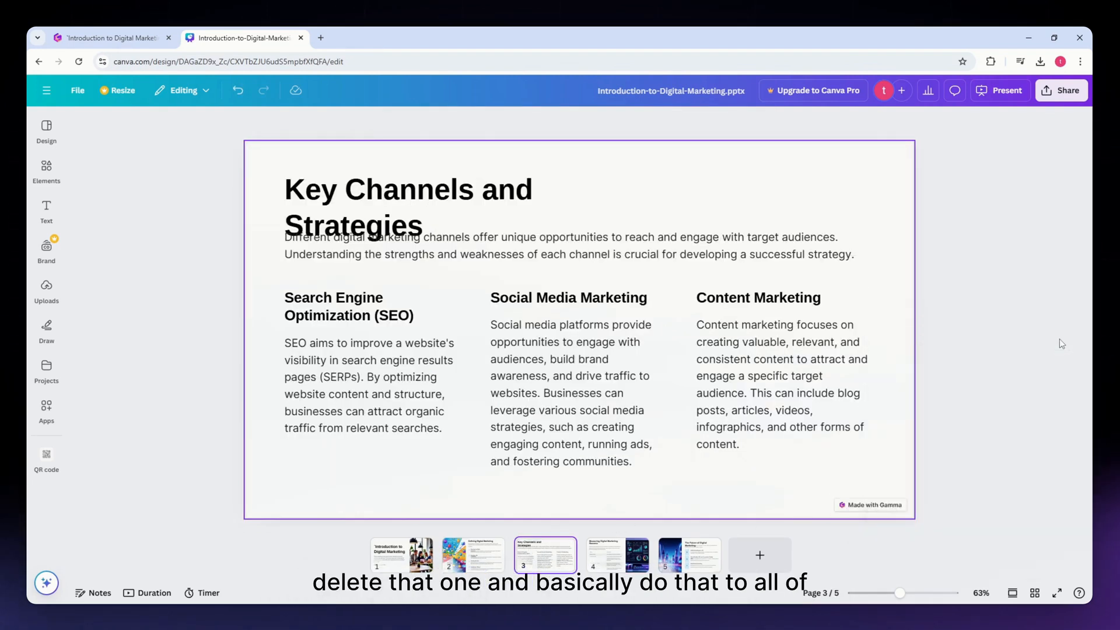
{"action": "left_click", "coordinate": [870, 504]}
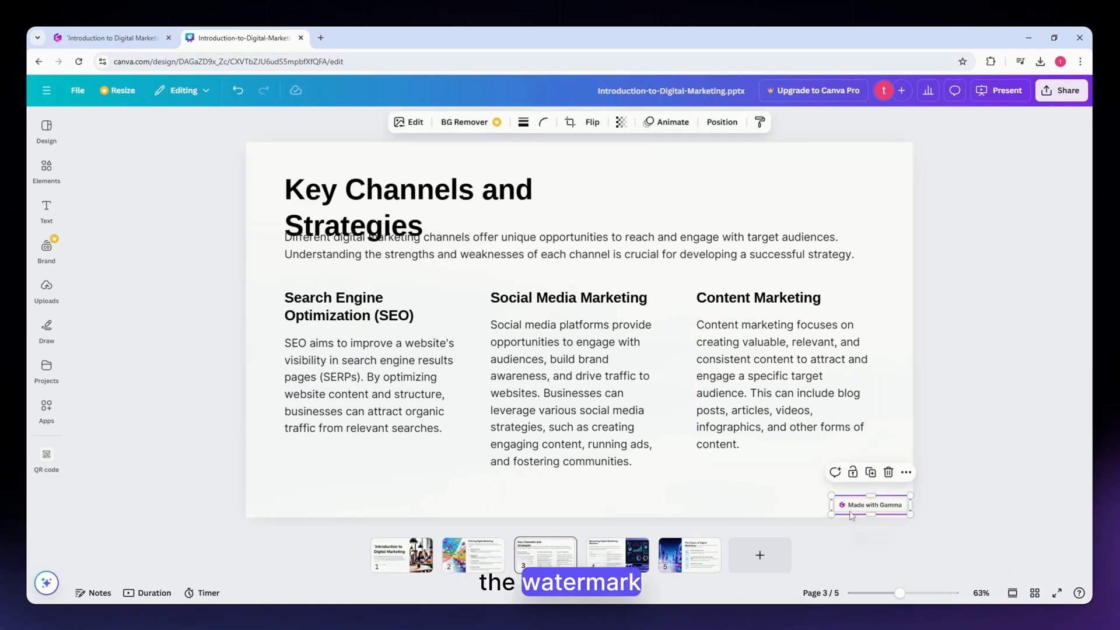
- Move through pages 4 and 5 and select the 'Made with Gamma' badge on page 5
{"action": "left_click", "coordinate": [616, 555]}
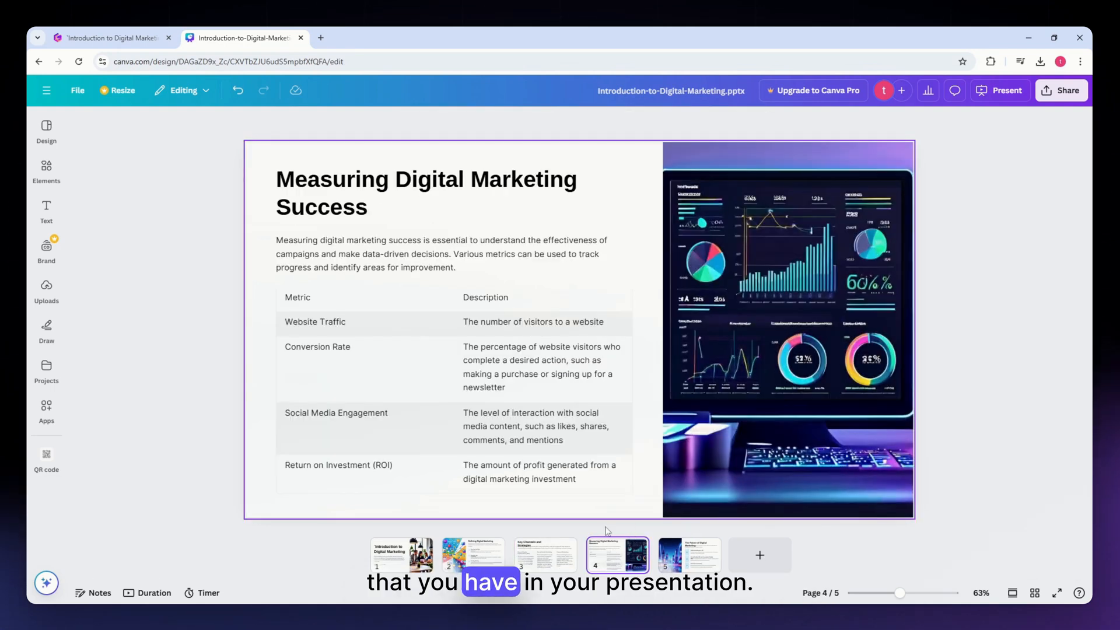
{"action": "left_click", "coordinate": [688, 556]}
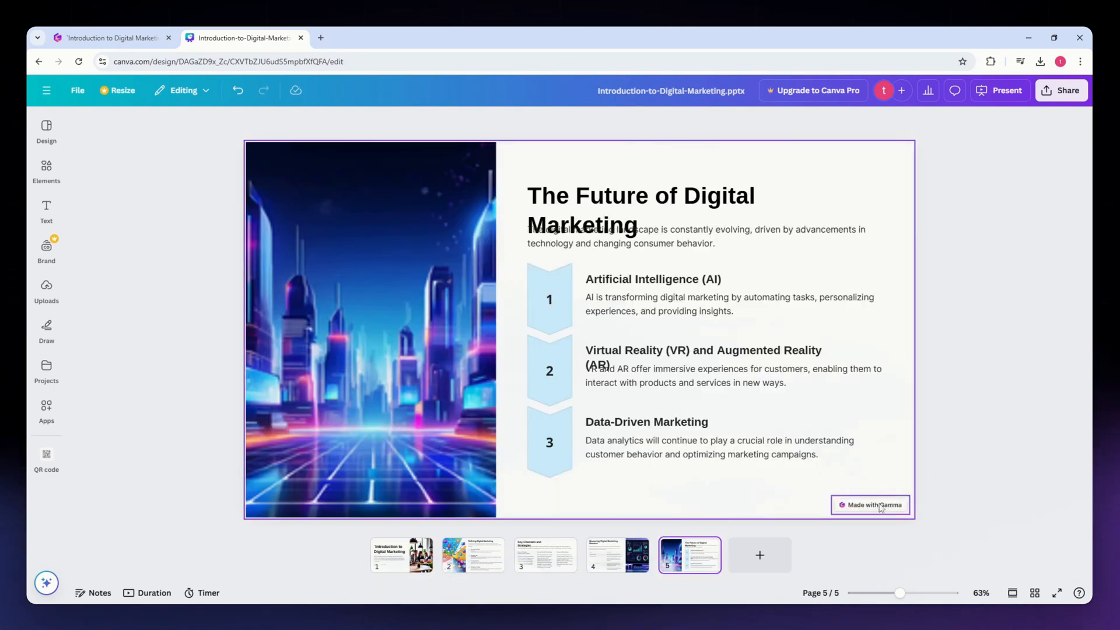
{"action": "left_click", "coordinate": [401, 555]}
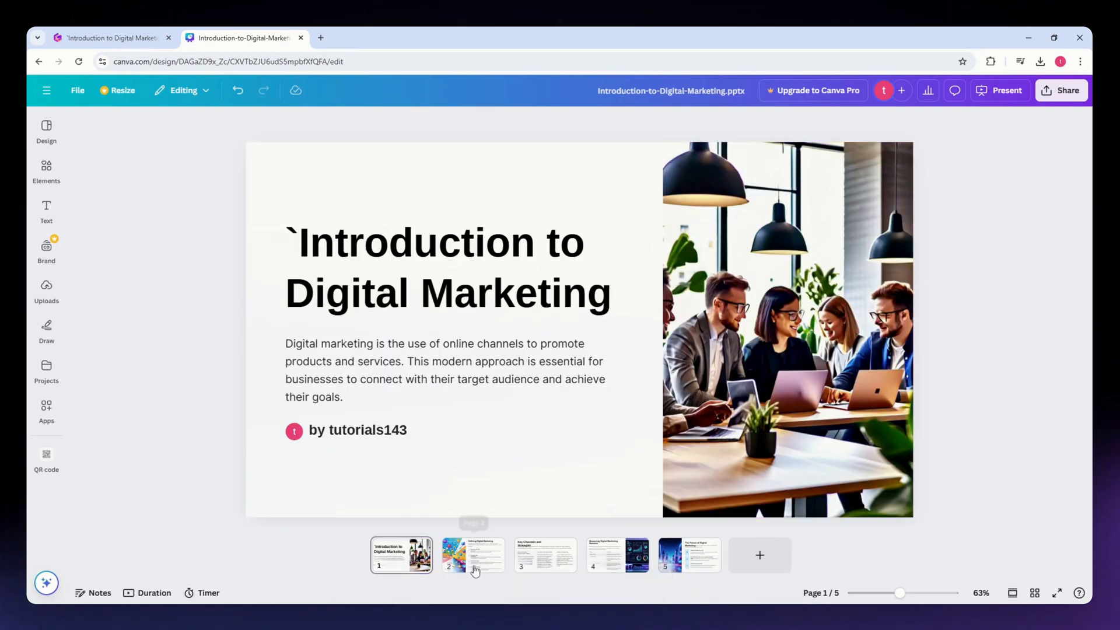
{"action": "left_click", "coordinate": [617, 556]}
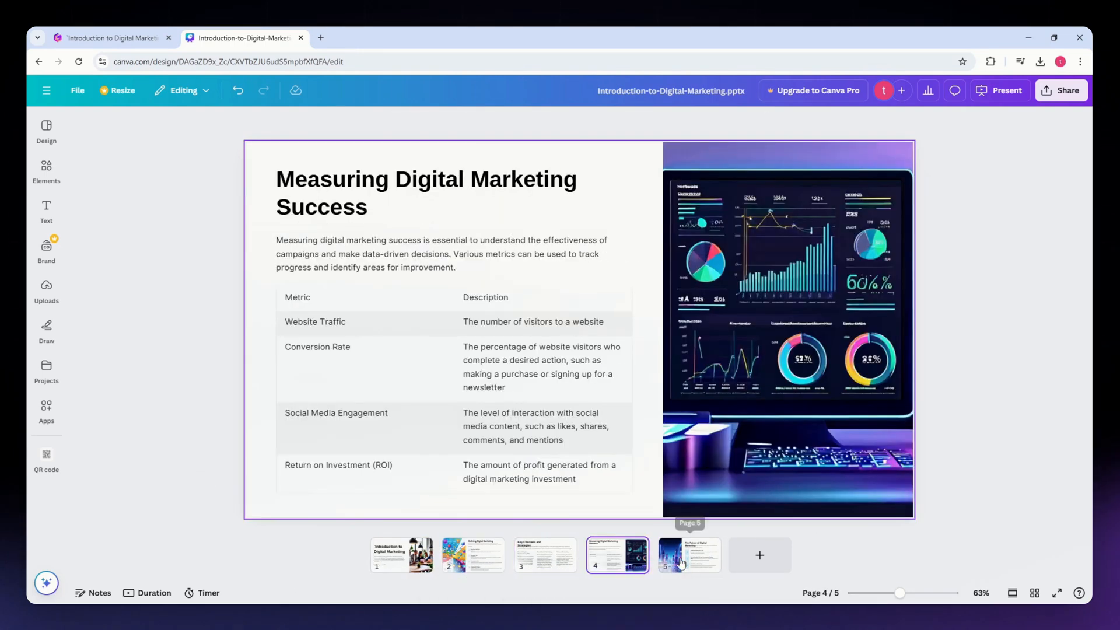
{"action": "left_click", "coordinate": [689, 555]}
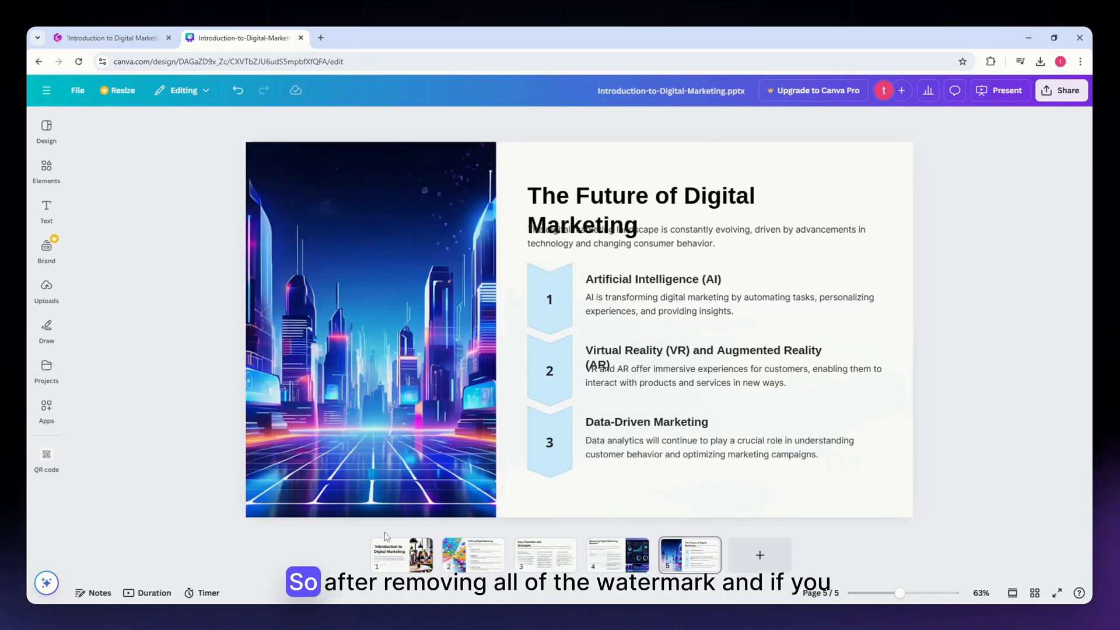
{"action": "left_click", "coordinate": [393, 553]}
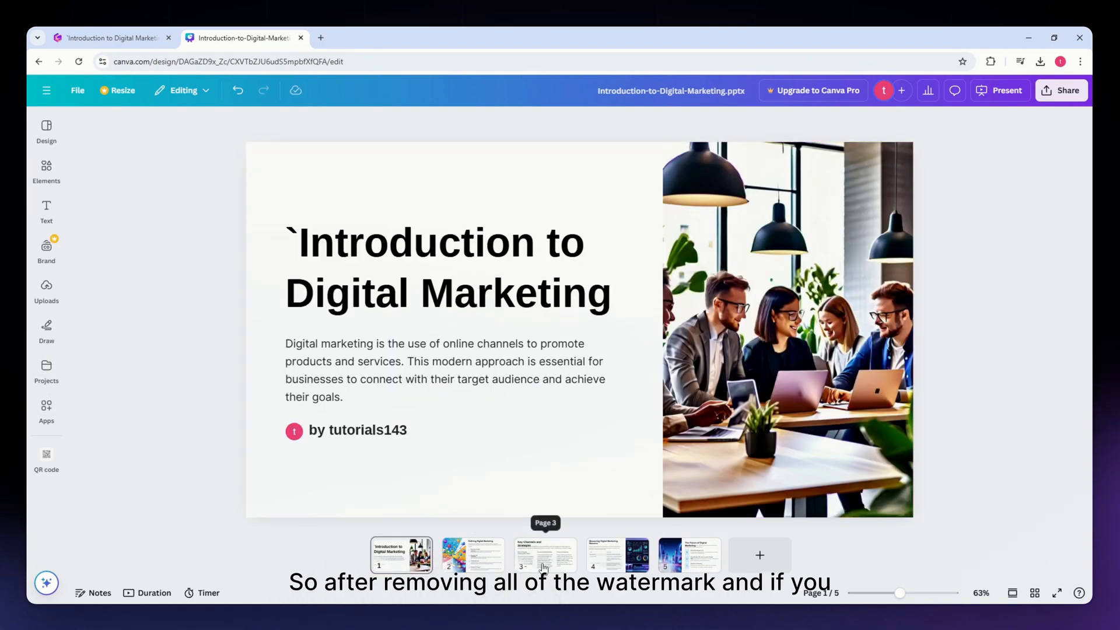
{"action": "left_click", "coordinate": [472, 556]}
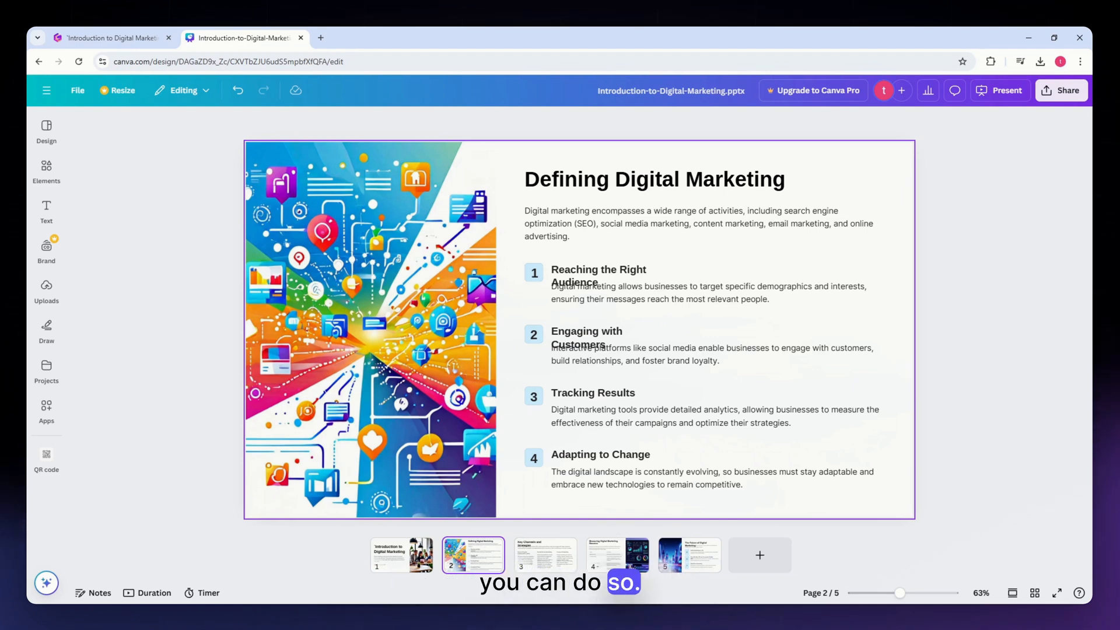
{"action": "left_click", "coordinate": [619, 556]}
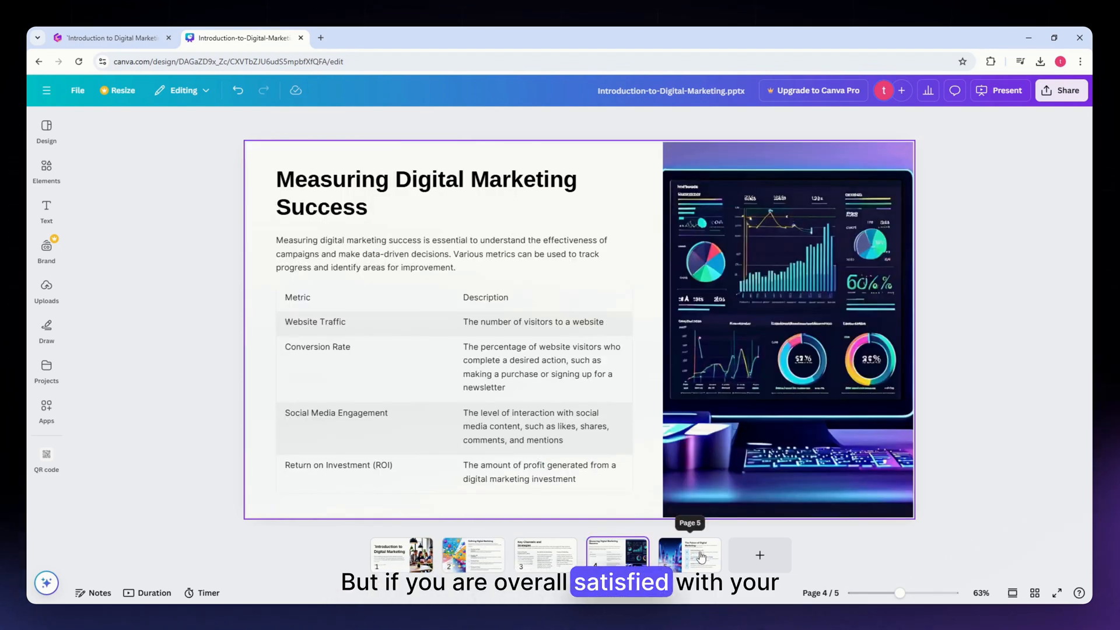
{"action": "left_click", "coordinate": [691, 556]}
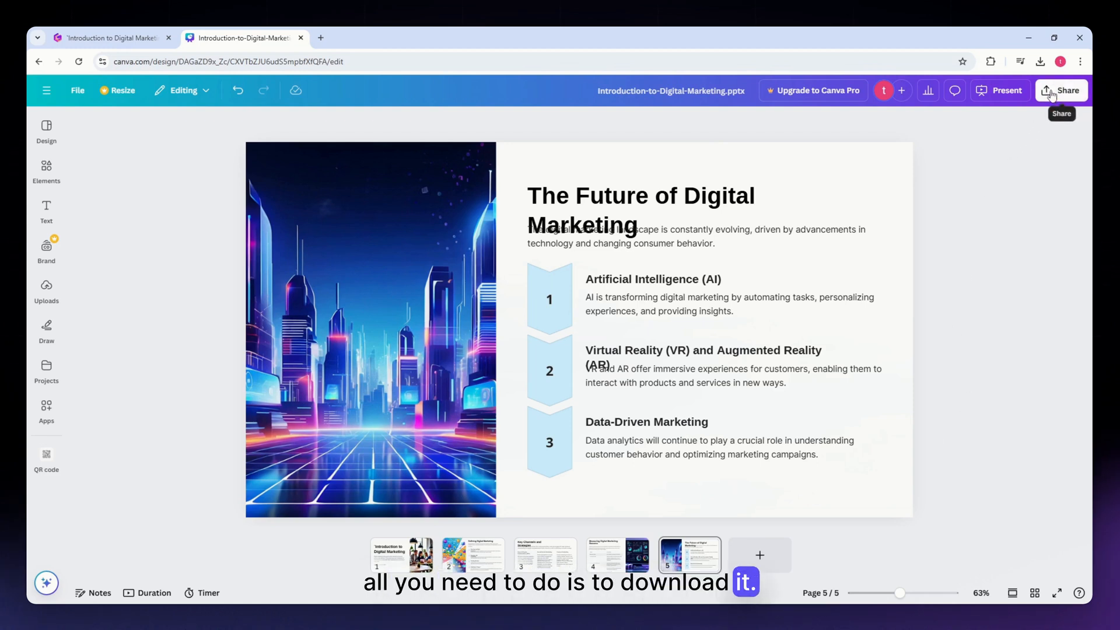
- Download all pages from Canva as PPTX and launch the file in PowerPoint
{"action": "left_click", "coordinate": [1061, 91]}
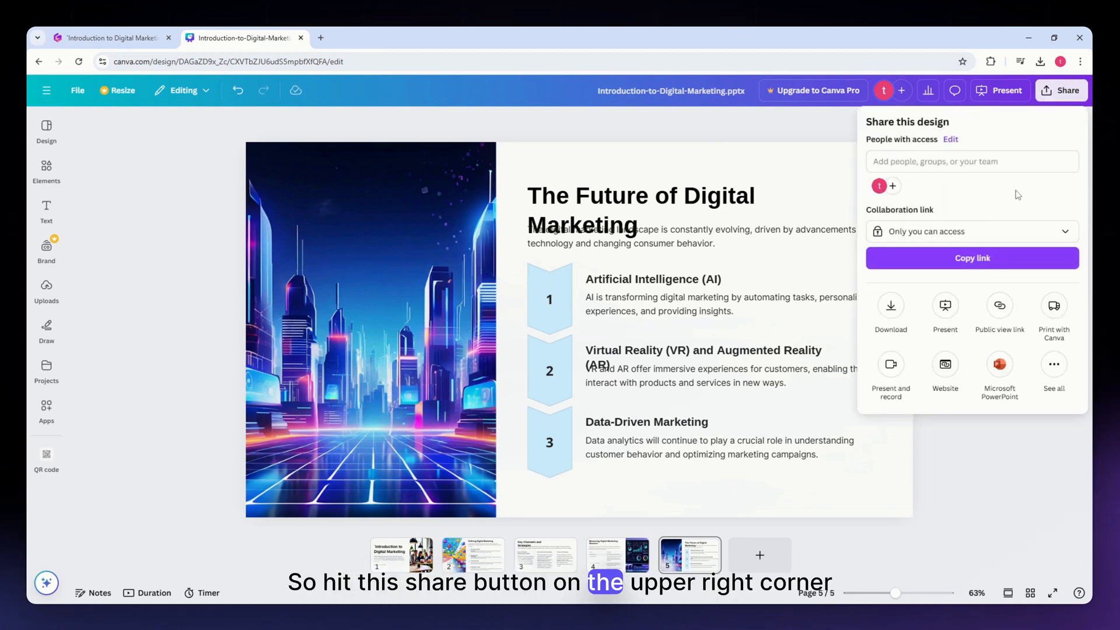
{"action": "left_click", "coordinate": [890, 306]}
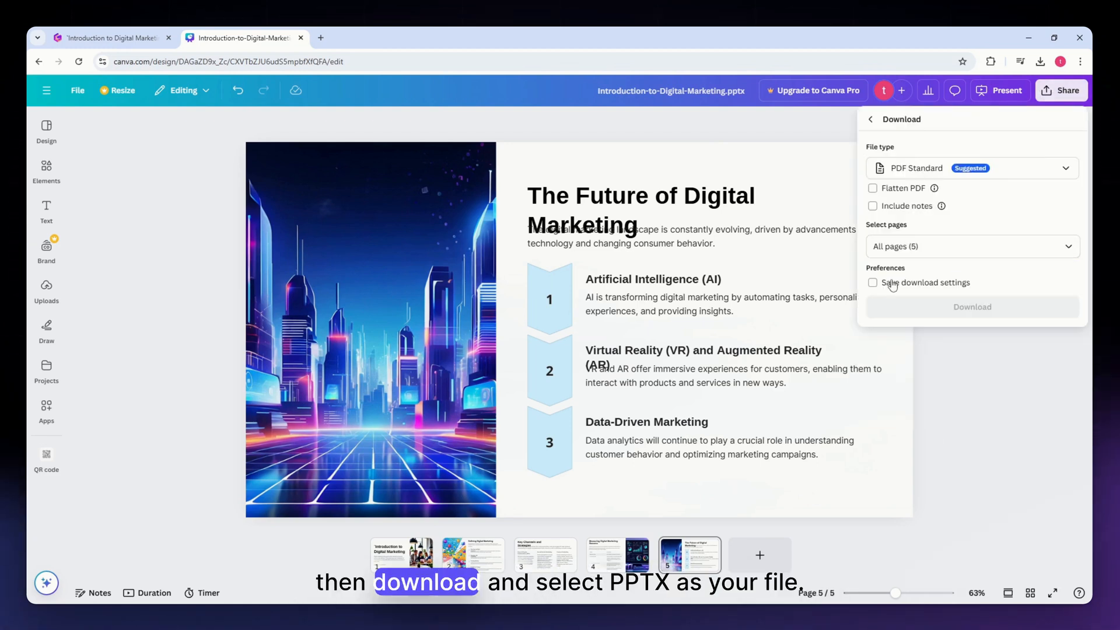
{"action": "left_click", "coordinate": [973, 168]}
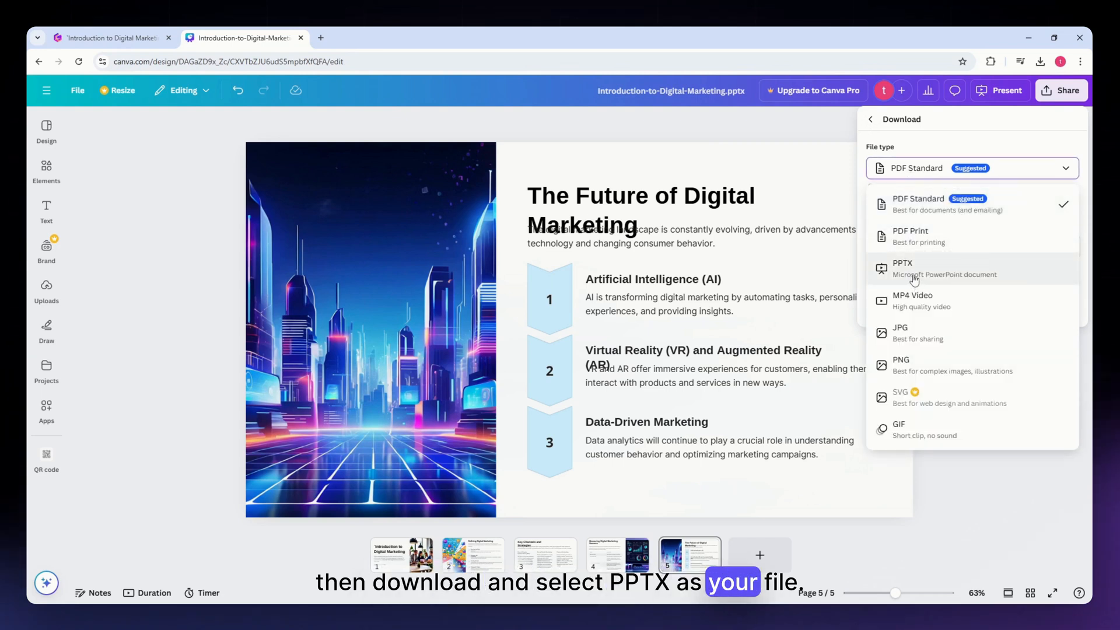
{"action": "left_click", "coordinate": [914, 268]}
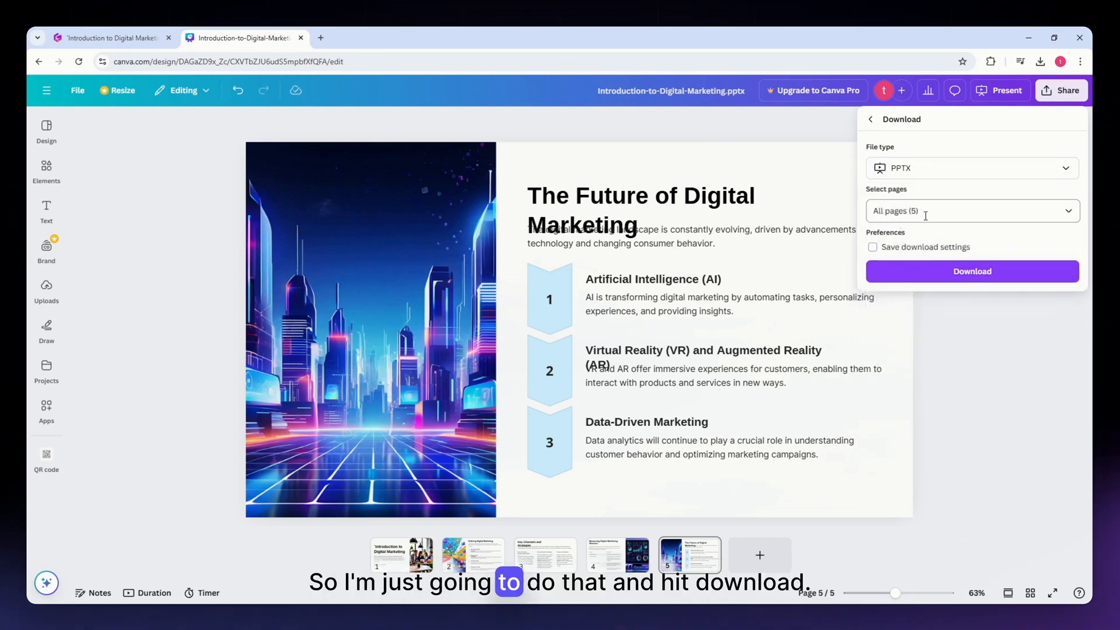
{"action": "left_click", "coordinate": [972, 271]}
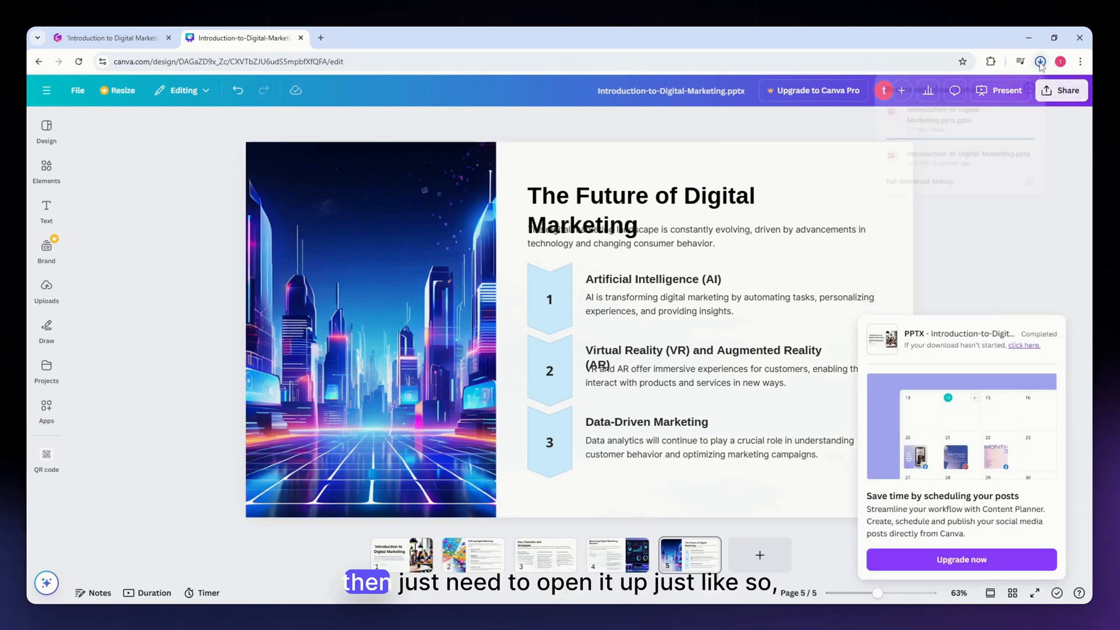
{"action": "left_click", "coordinate": [1041, 60]}
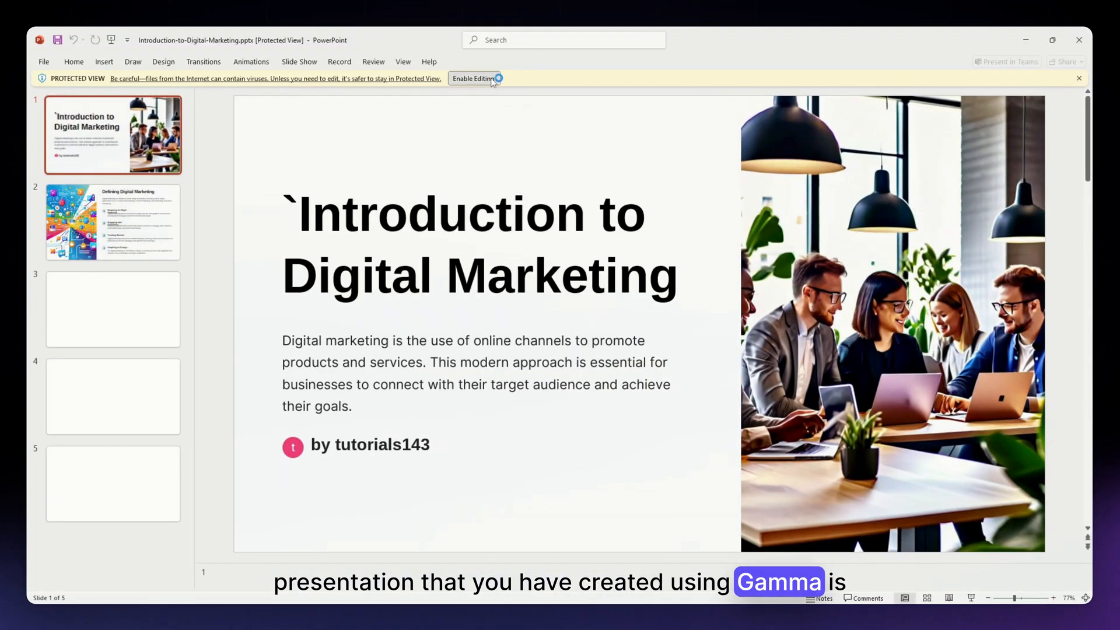
- Enable editing, confirm slide 5 has no Gamma badge, and return to slide 1
{"action": "left_click", "coordinate": [471, 78]}
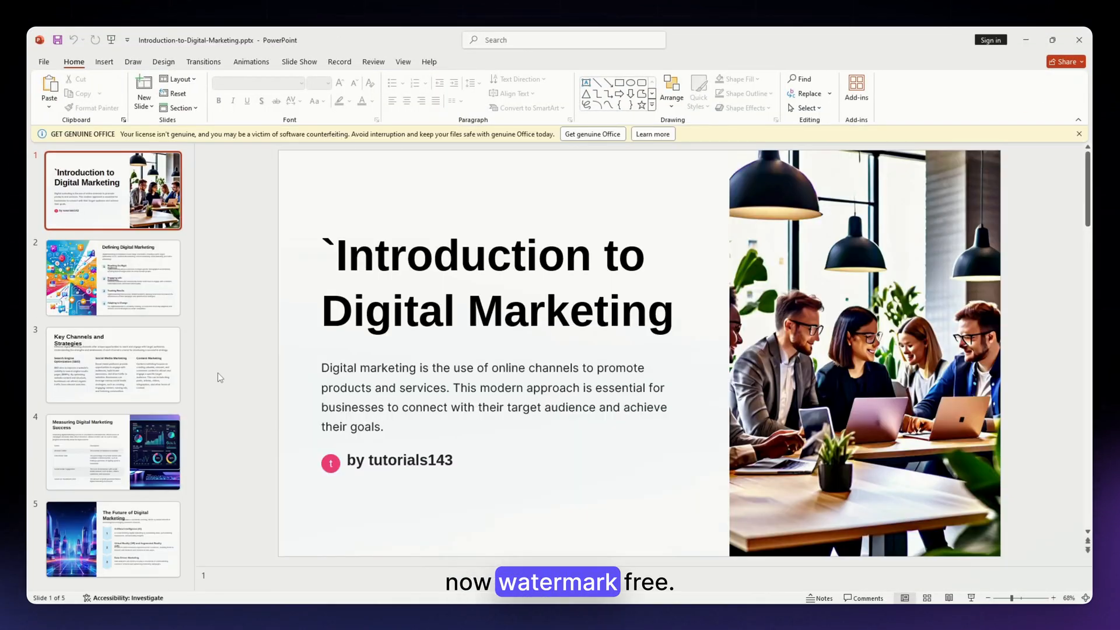
{"action": "left_click", "coordinate": [111, 546]}
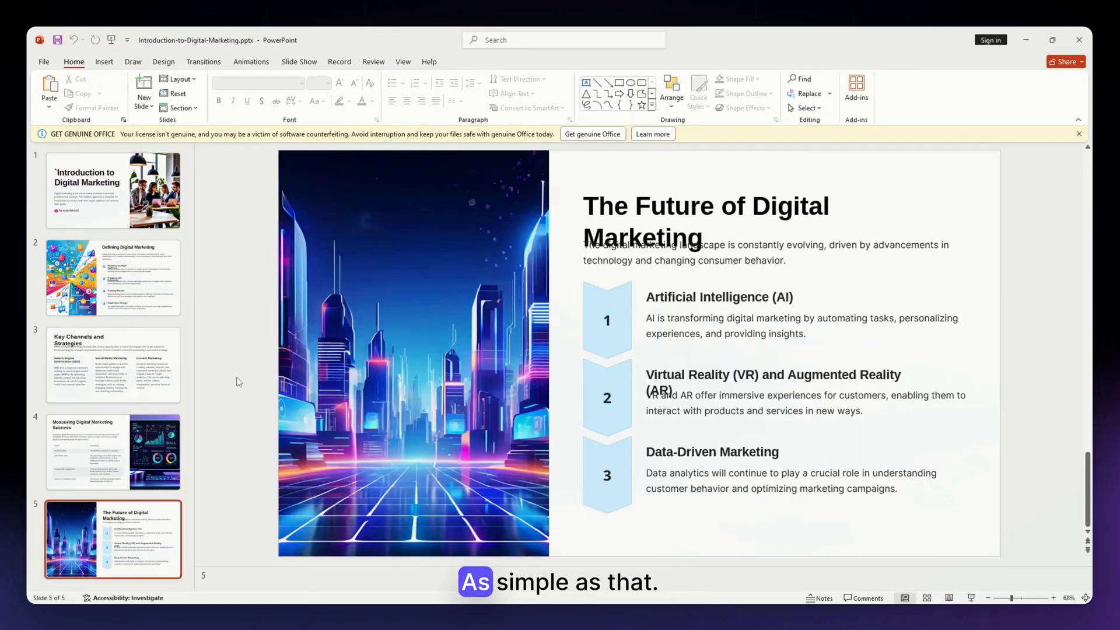
{"action": "left_click", "coordinate": [111, 191]}
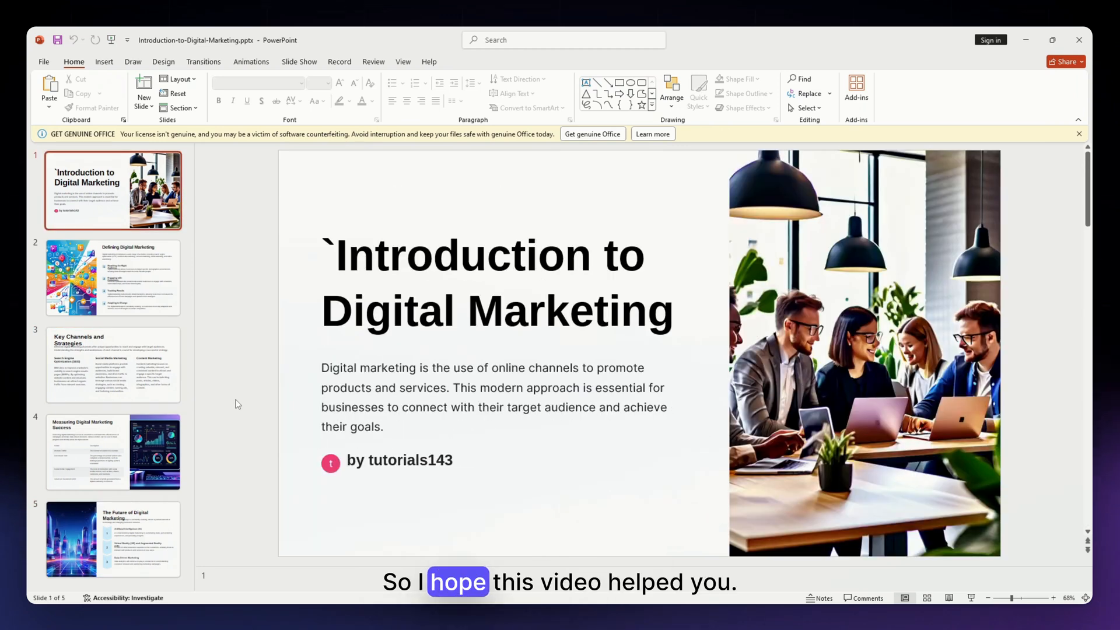